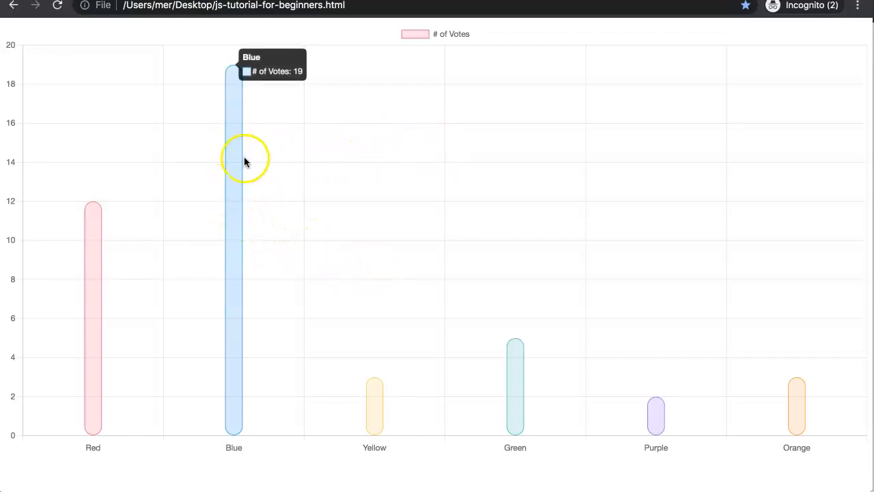
mouse_move(382, 309)
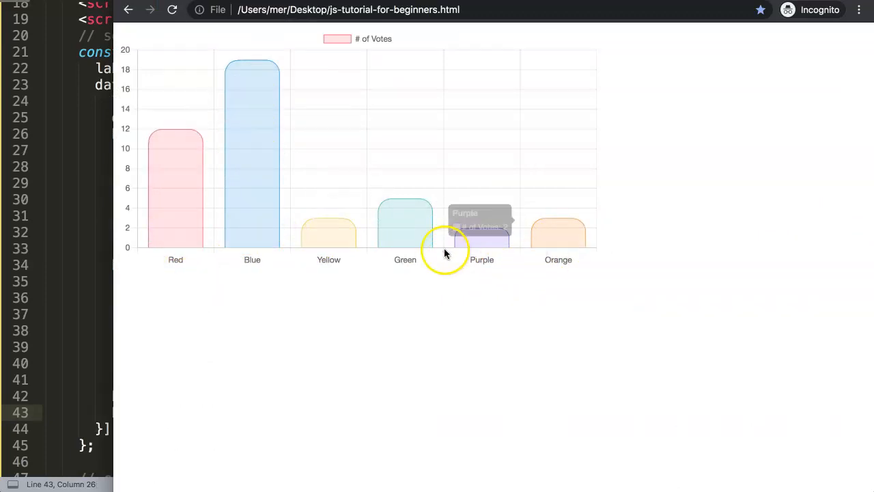
mouse_move(230, 196)
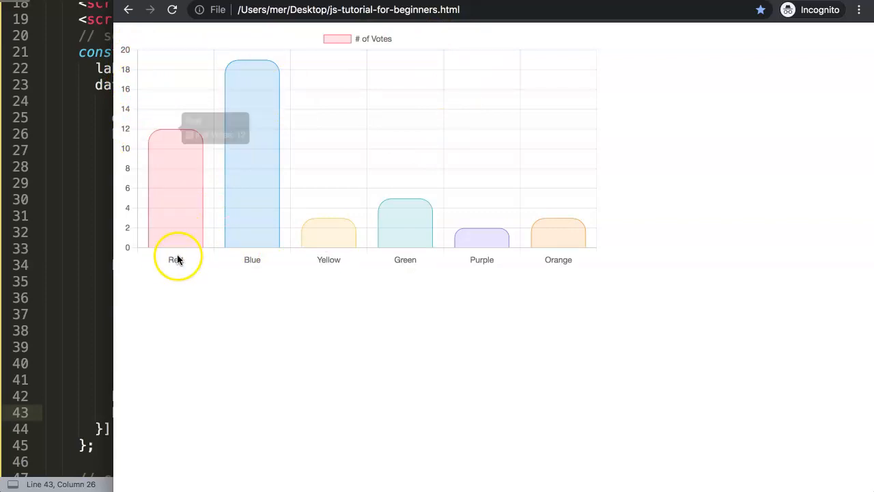
mouse_move(480, 46)
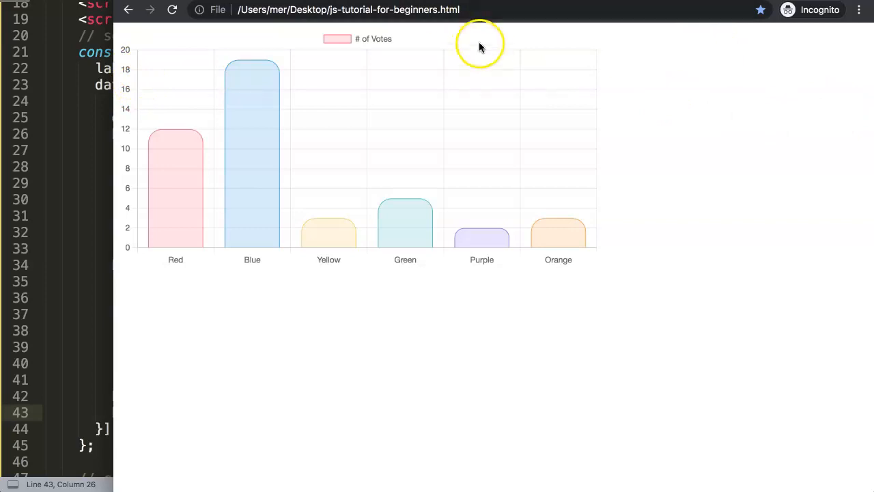